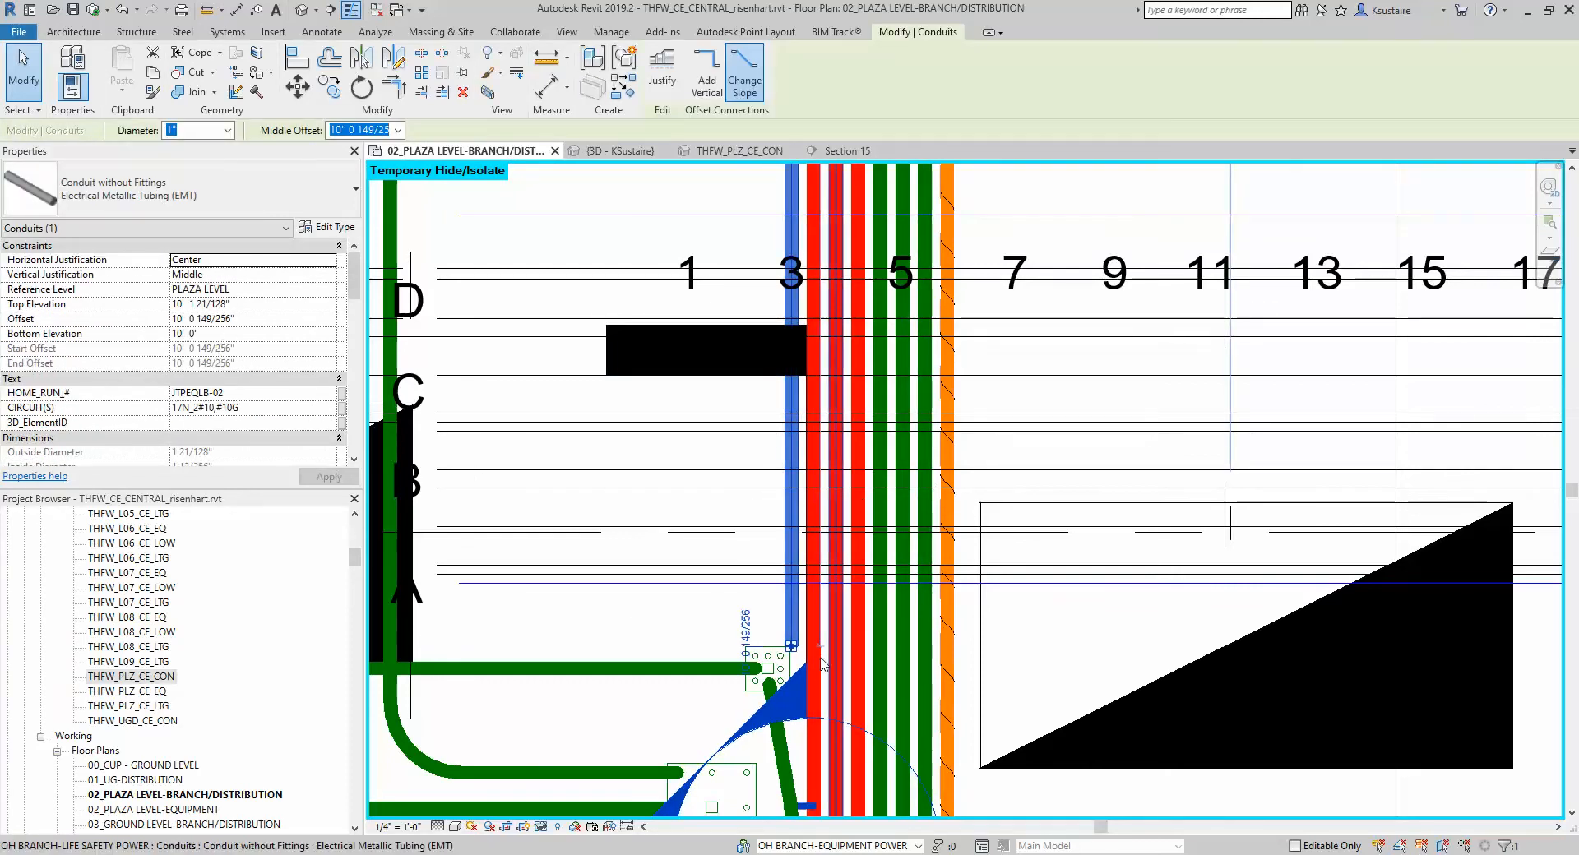
# Step: Check the junction box's properties, then clear the selection
pyautogui.click(768, 665)
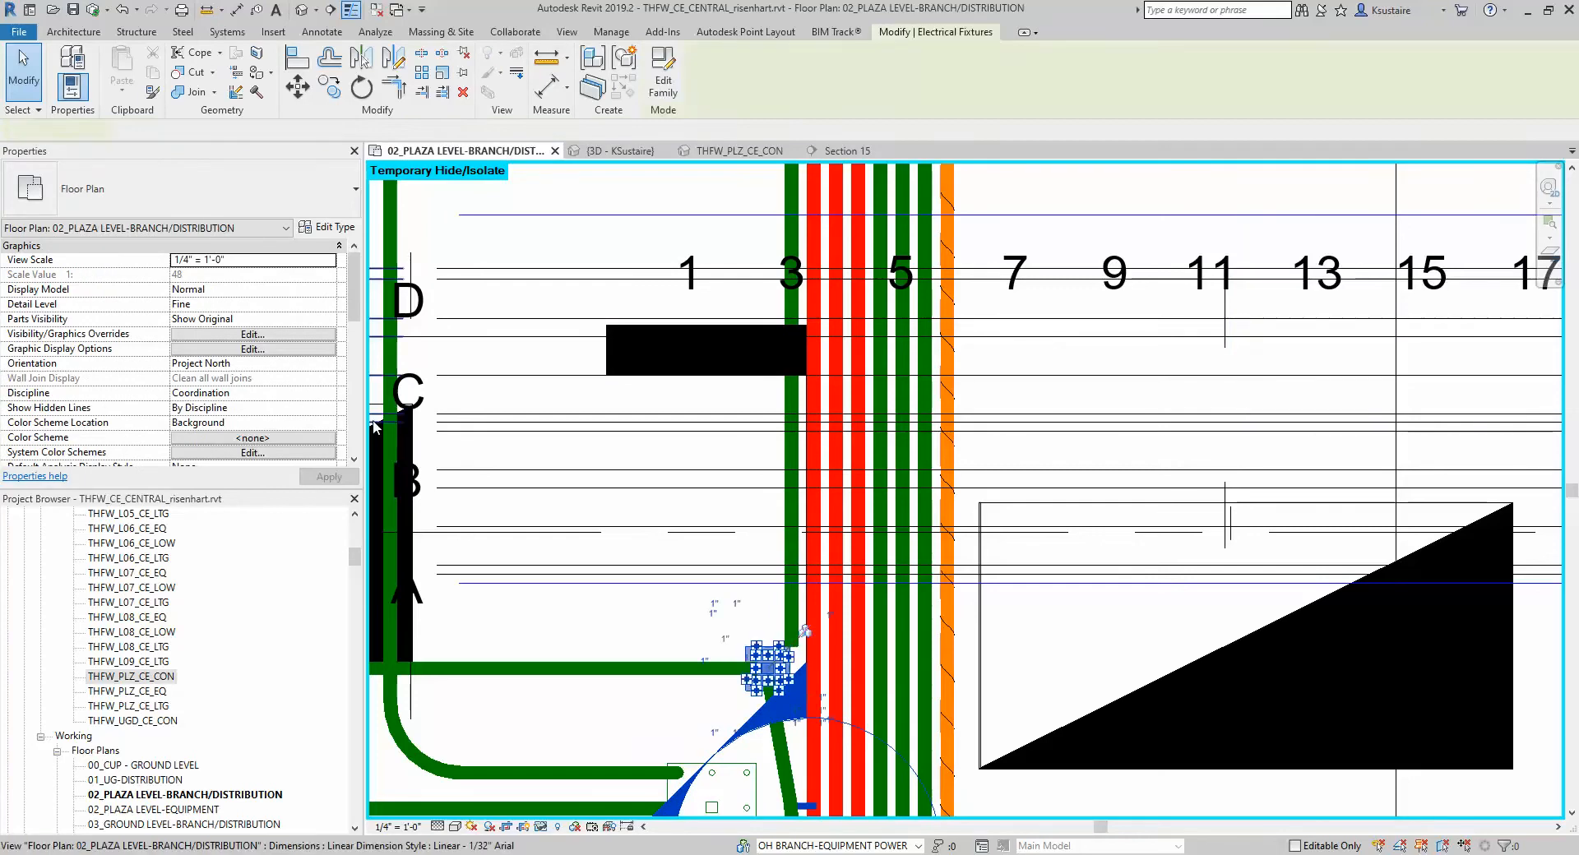
pyautogui.click(767, 671)
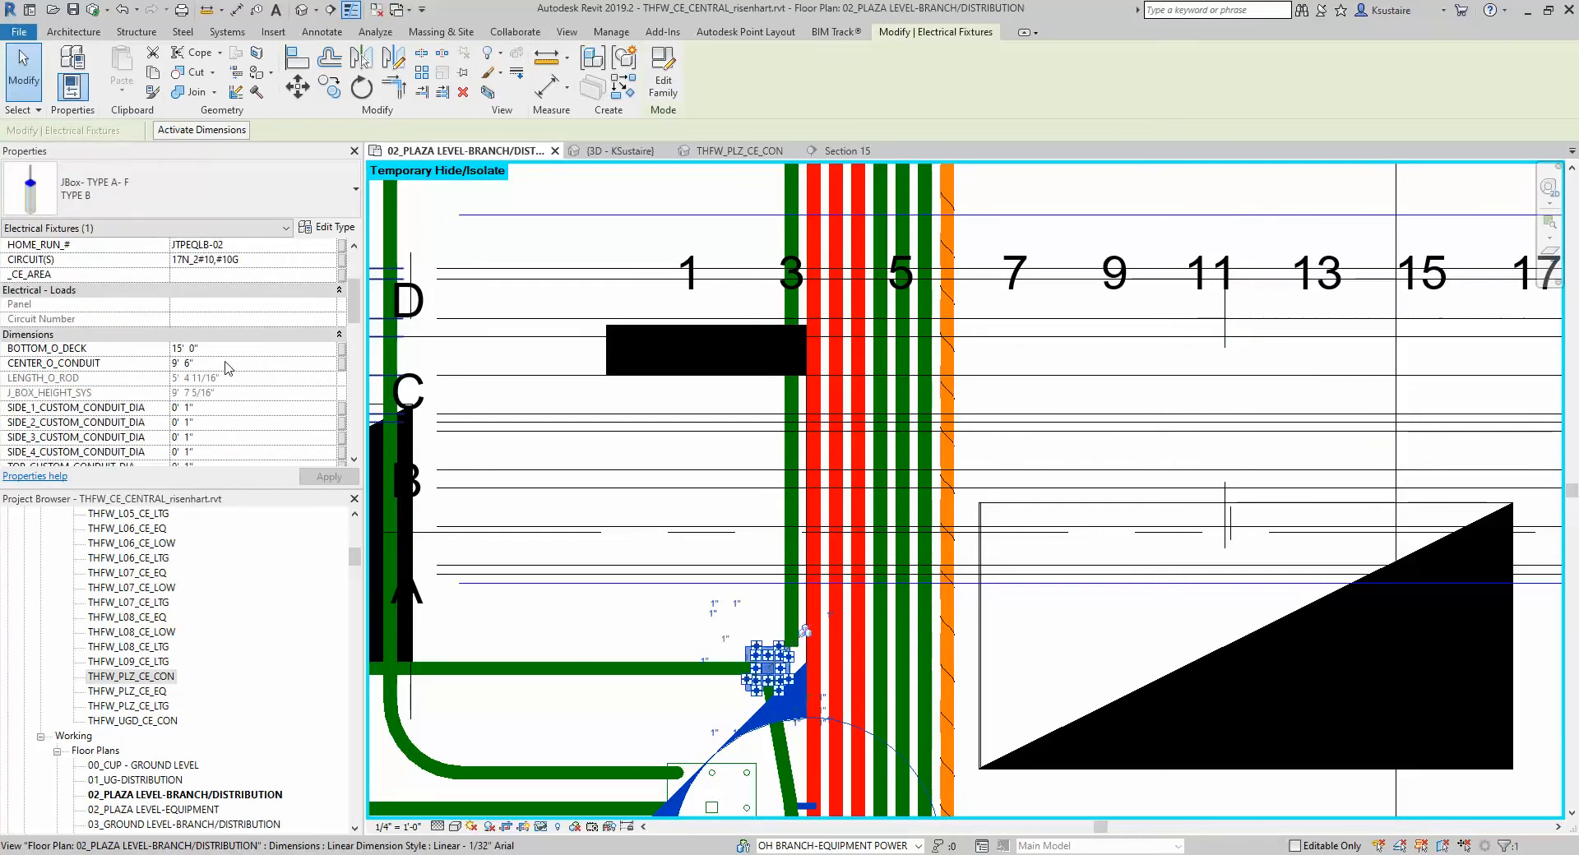
pyautogui.click(624, 645)
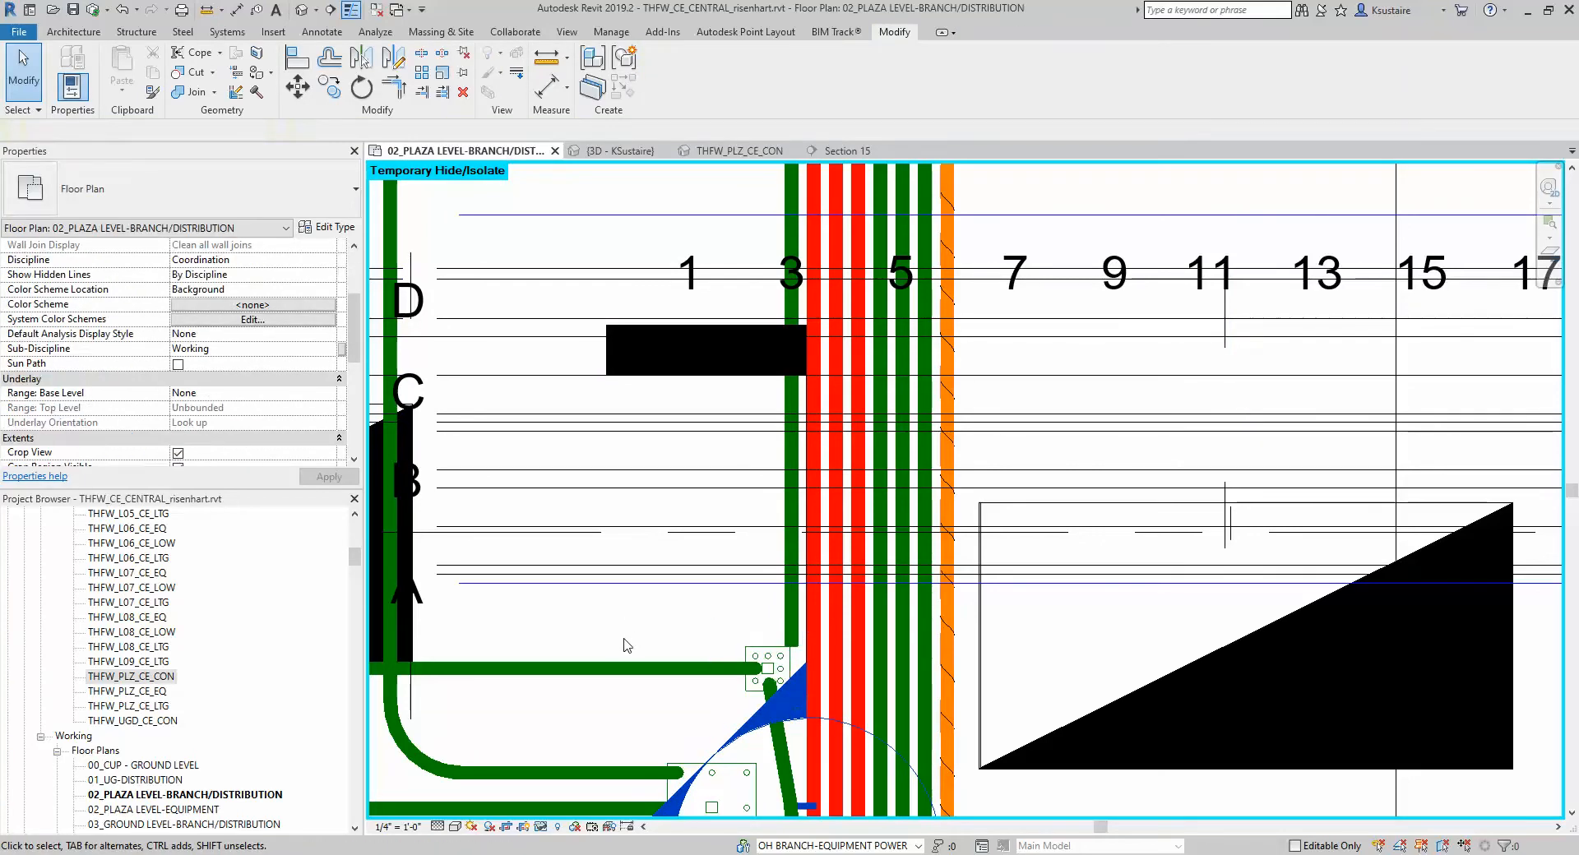
# Step: Select the branch conduit and set its offset and elevation below the existing run
pyautogui.click(757, 655)
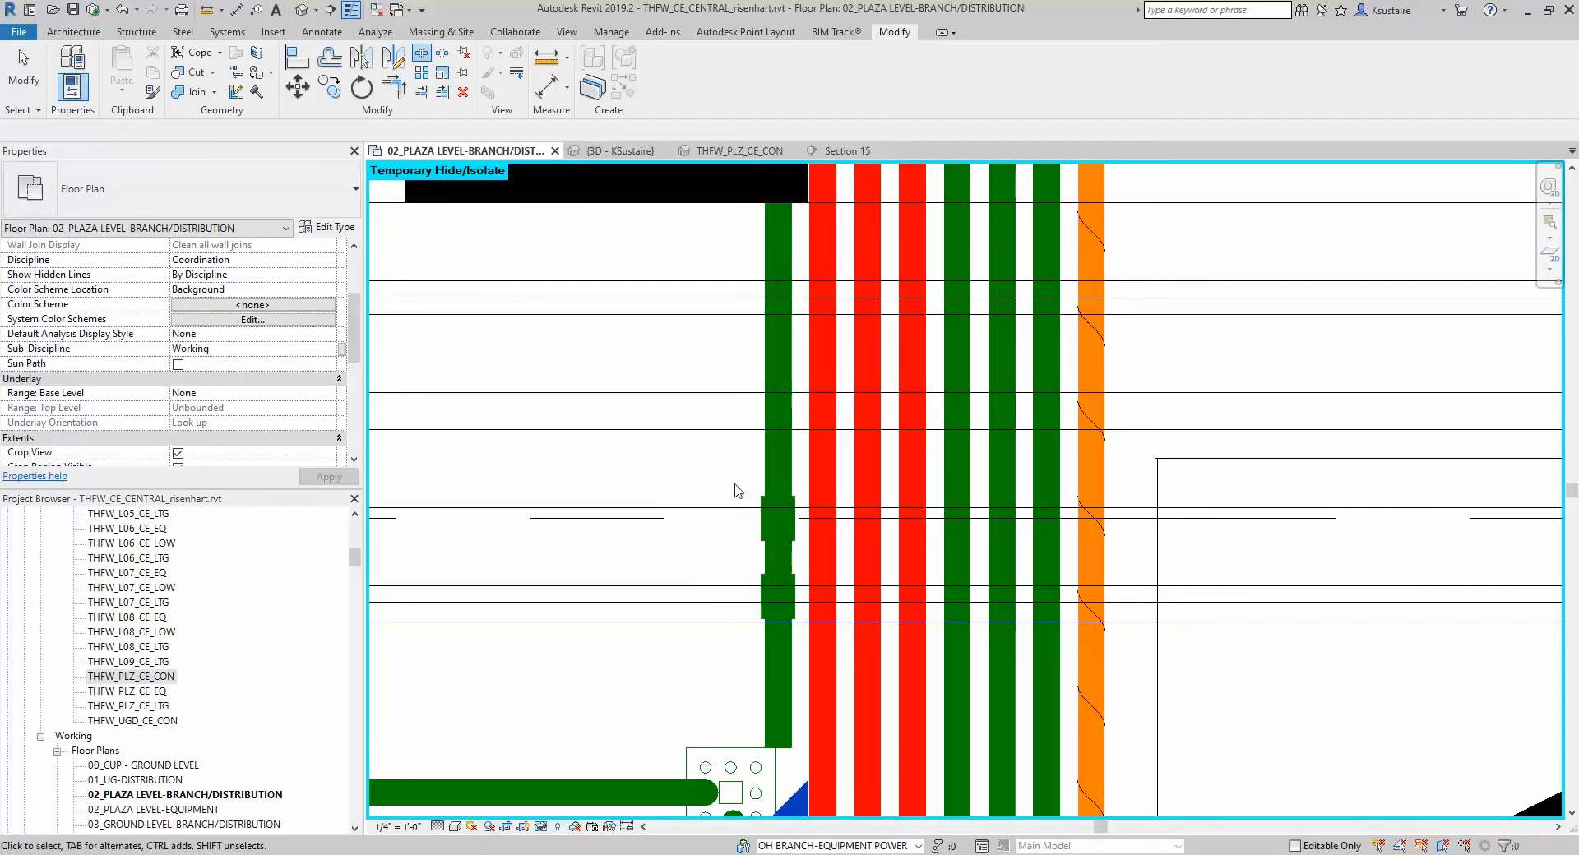
pyautogui.click(847, 150)
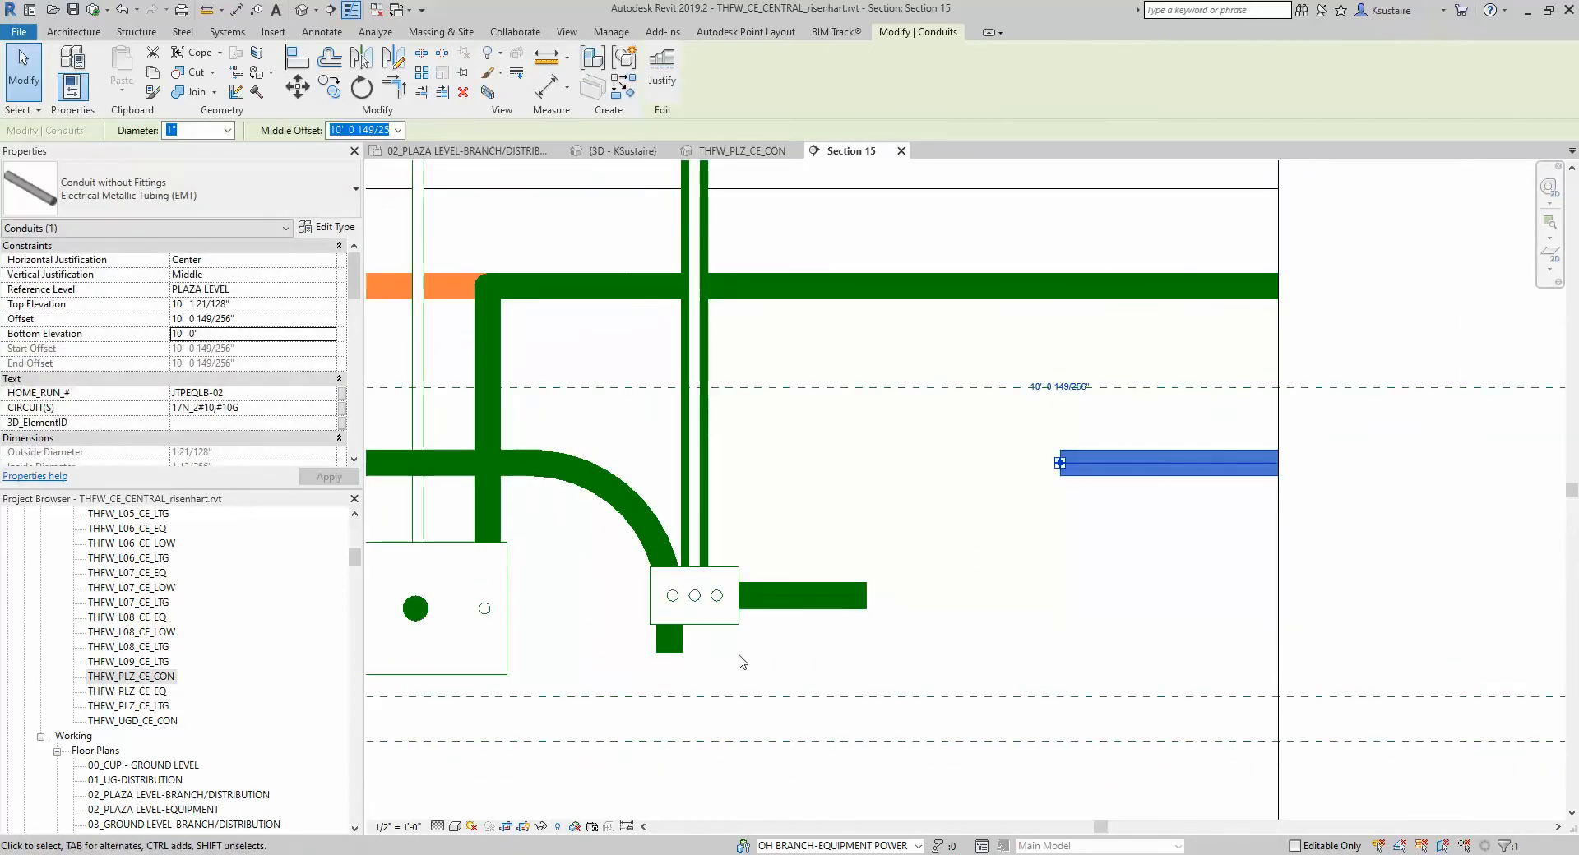
pyautogui.click(458, 151)
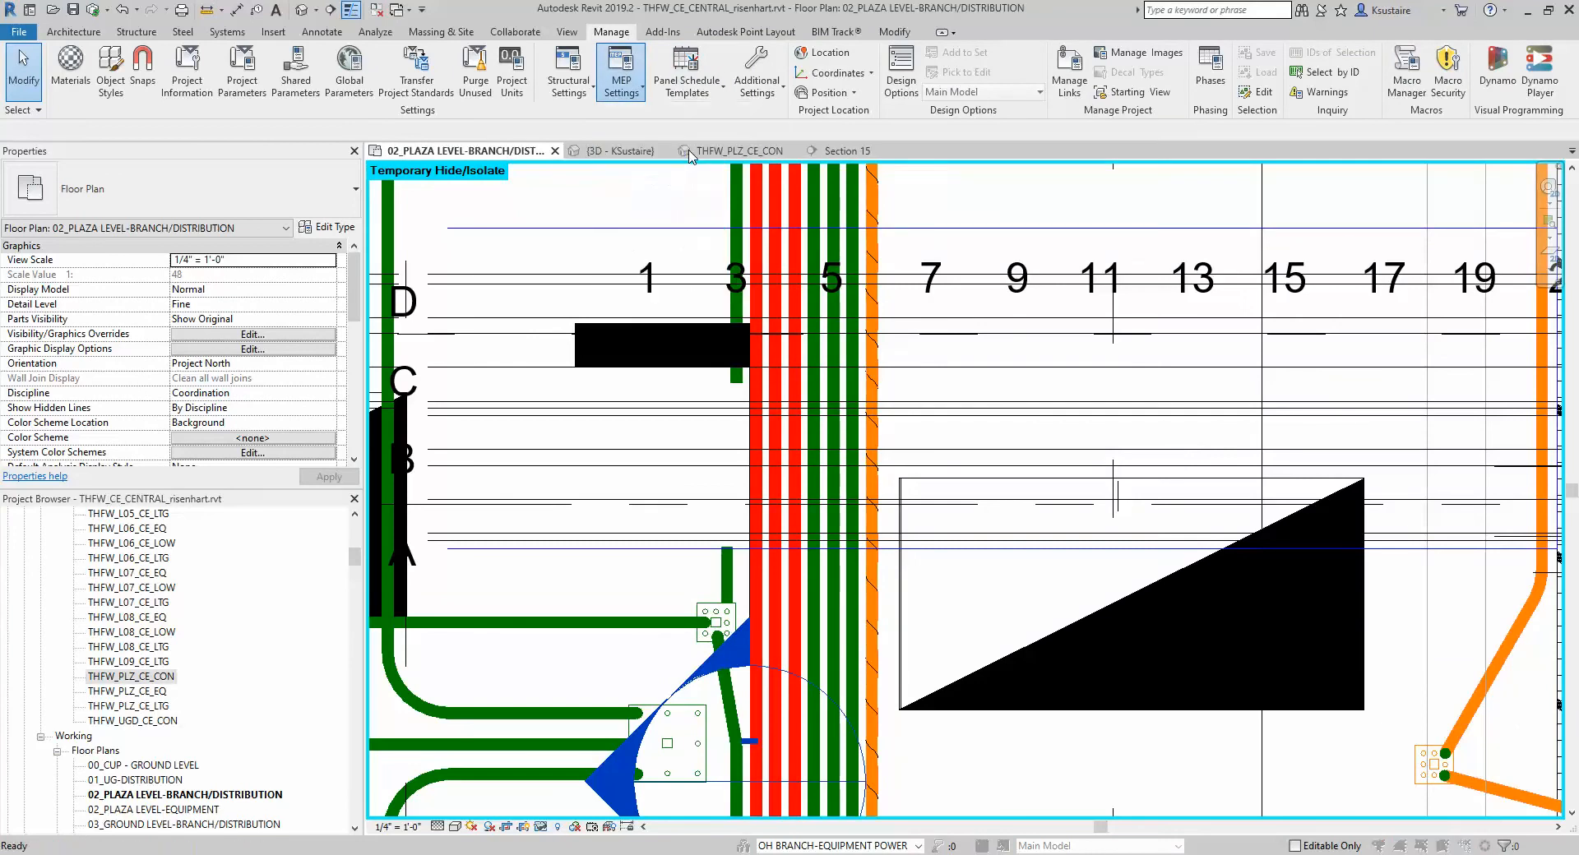
# Step: Draw the green conduit with an offset, producing shallow angled elbows of about 25 degrees
pyautogui.click(710, 619)
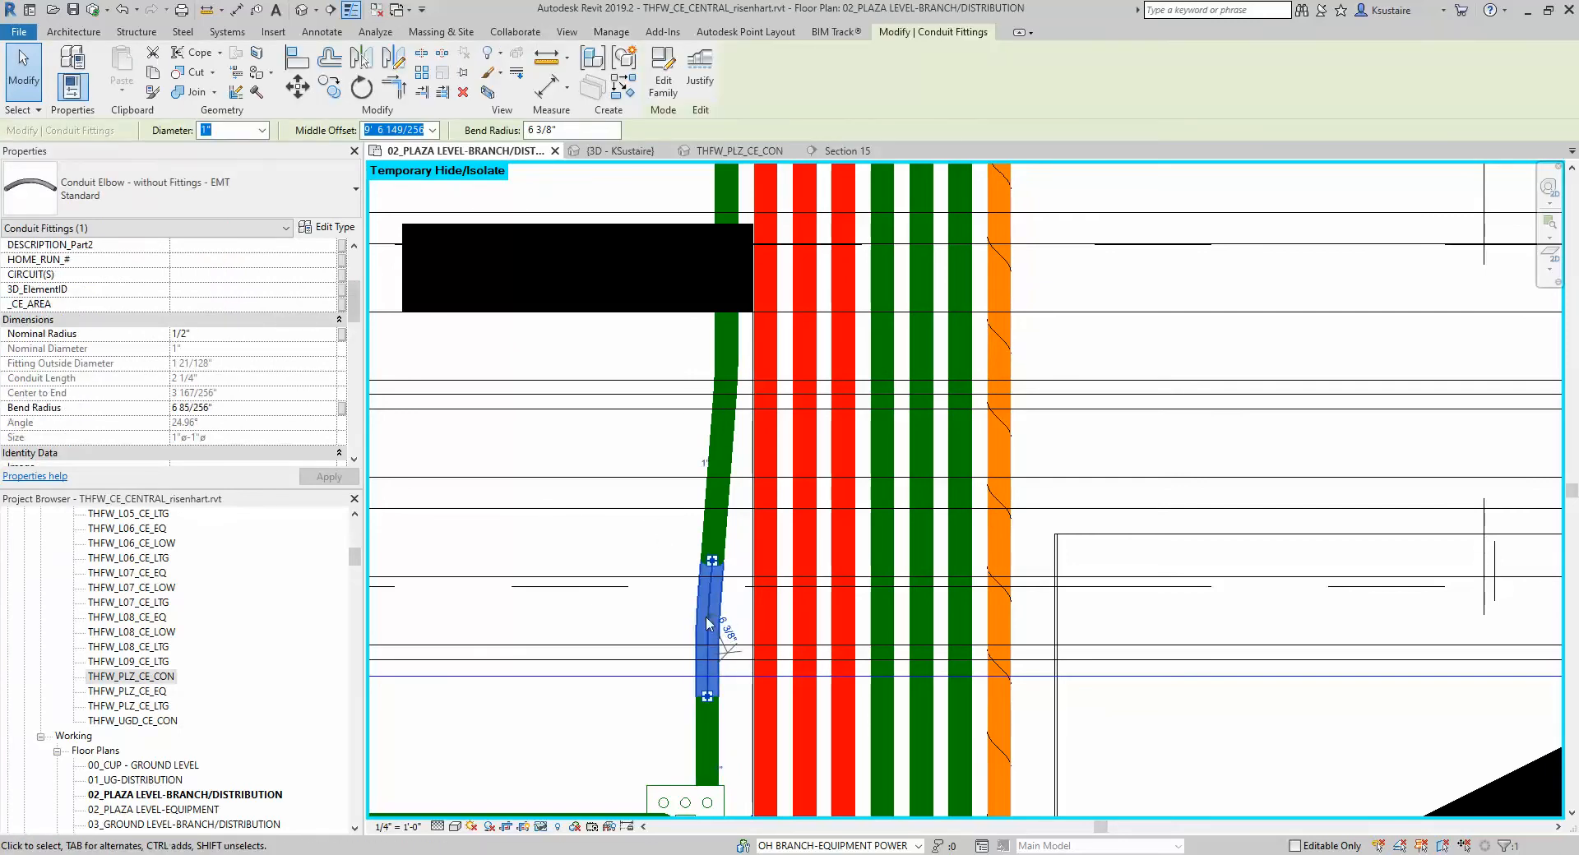
pyautogui.click(611, 31)
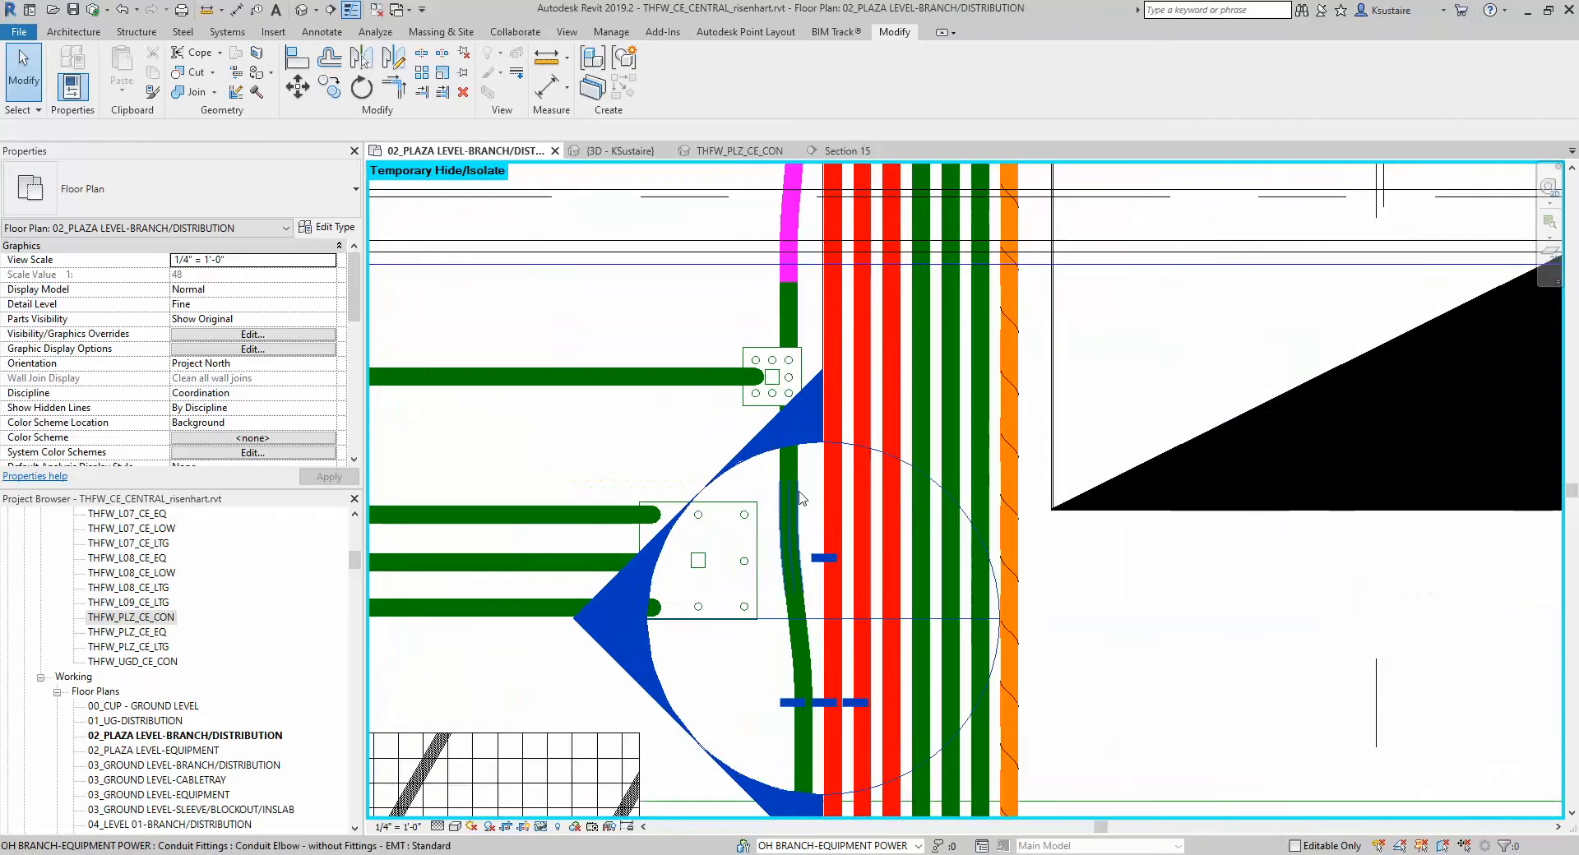
# Step: Select the second conduit's three offset pieces to view their shared properties
pyautogui.click(796, 555)
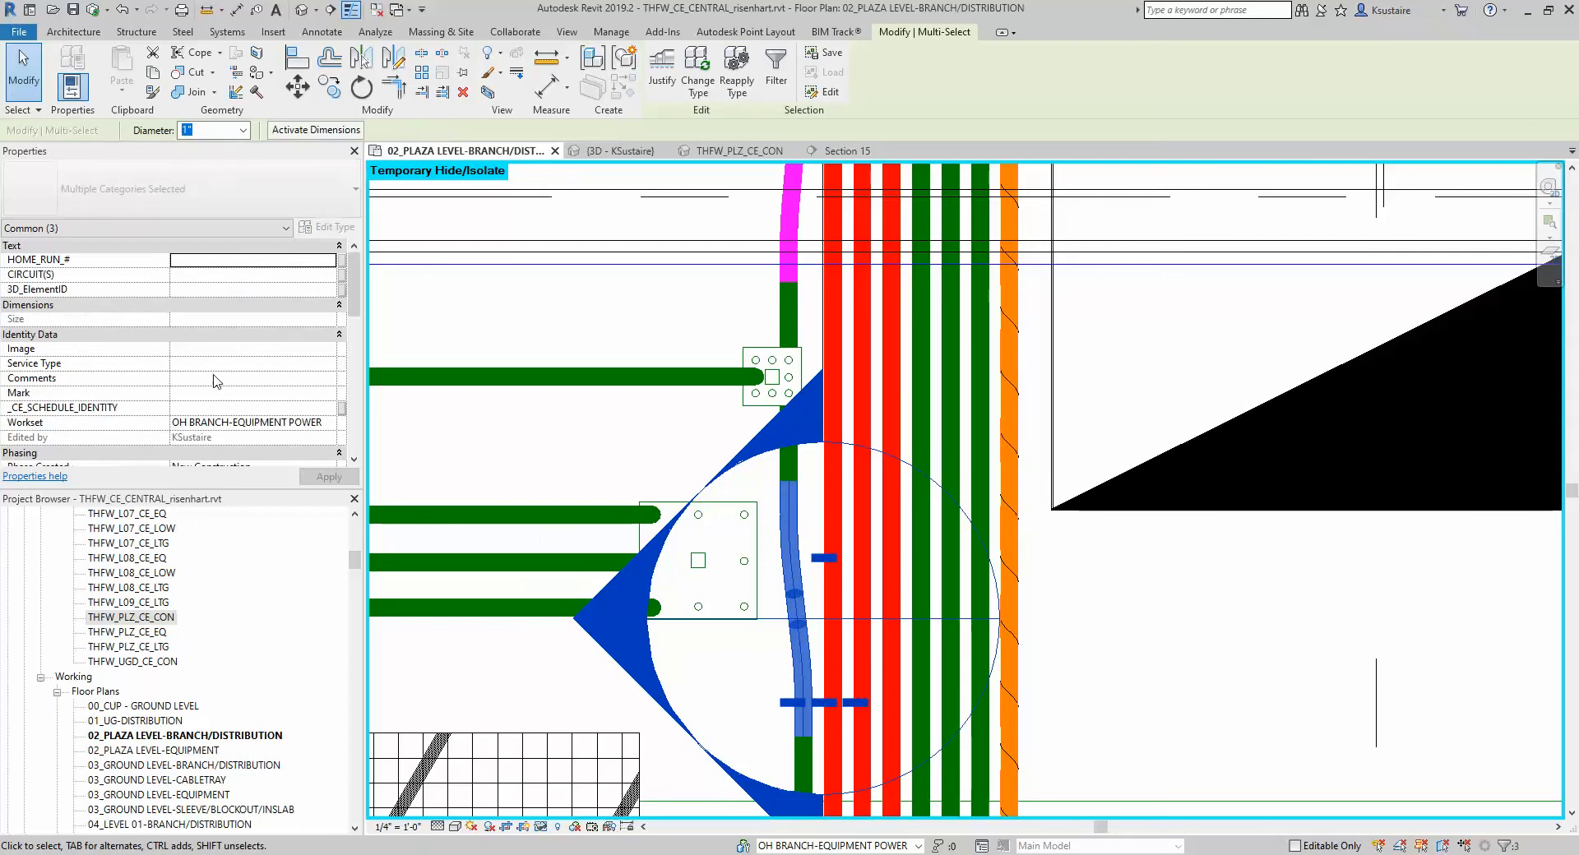